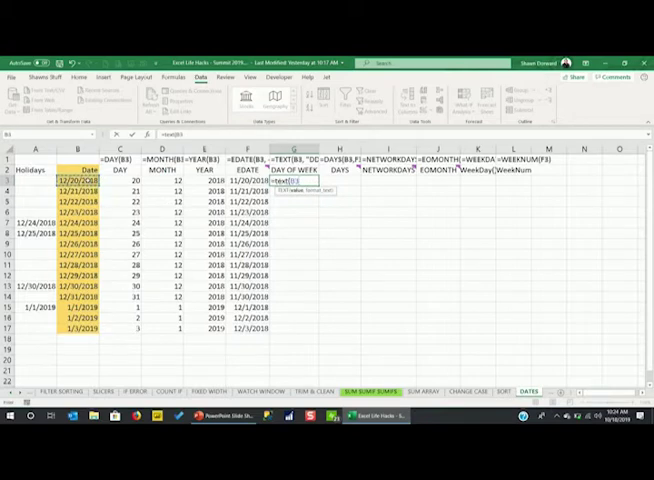
Complete the =TEXT(B3,"DD") formula in G3 showing the two-digit day number, and fill column G
text(,)
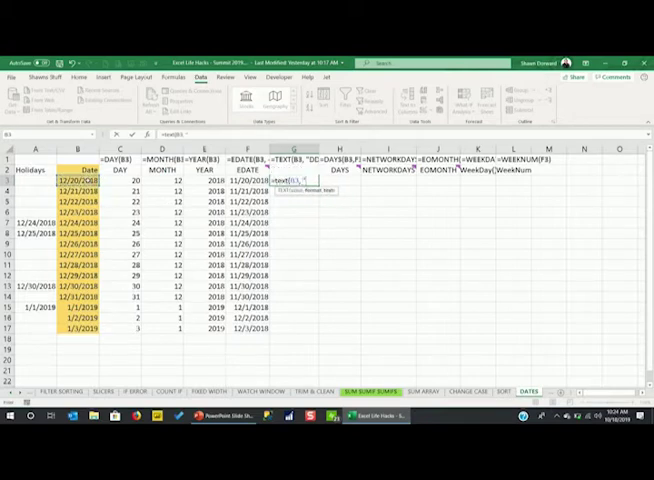
text("D")
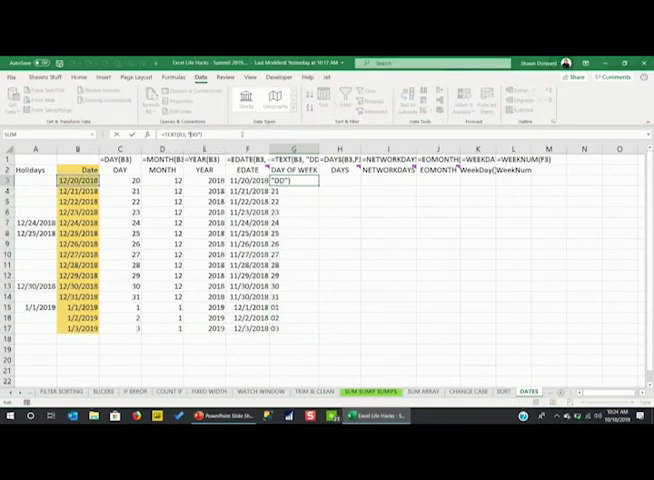
click(283, 188)
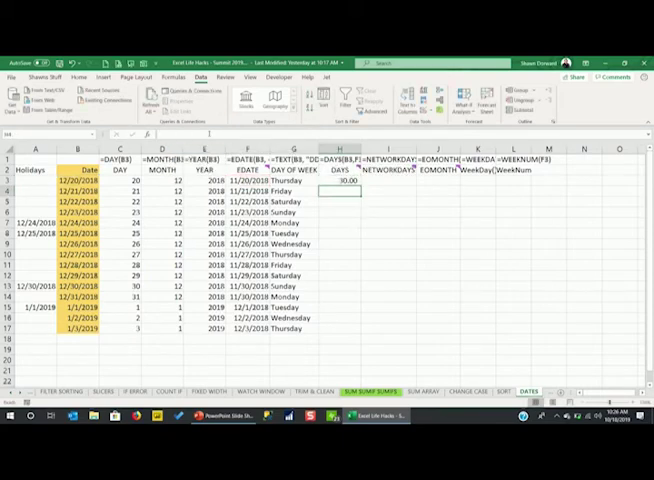
Select H3 to check the =DAYS(B3,F3) formula returning 30.00 days
click(340, 182)
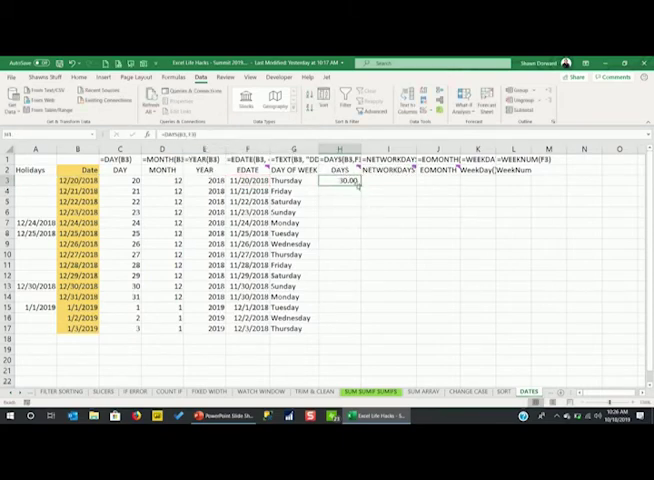